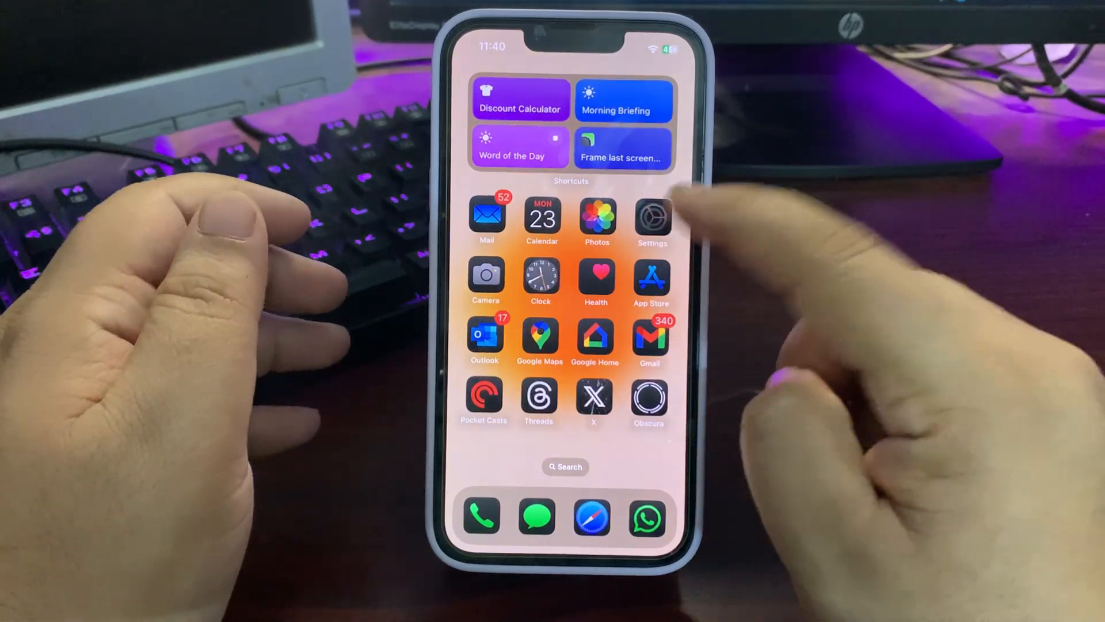
Confirm iOS 18.3 is up to date in Software Update, then view the About device details.
left_click(650, 219)
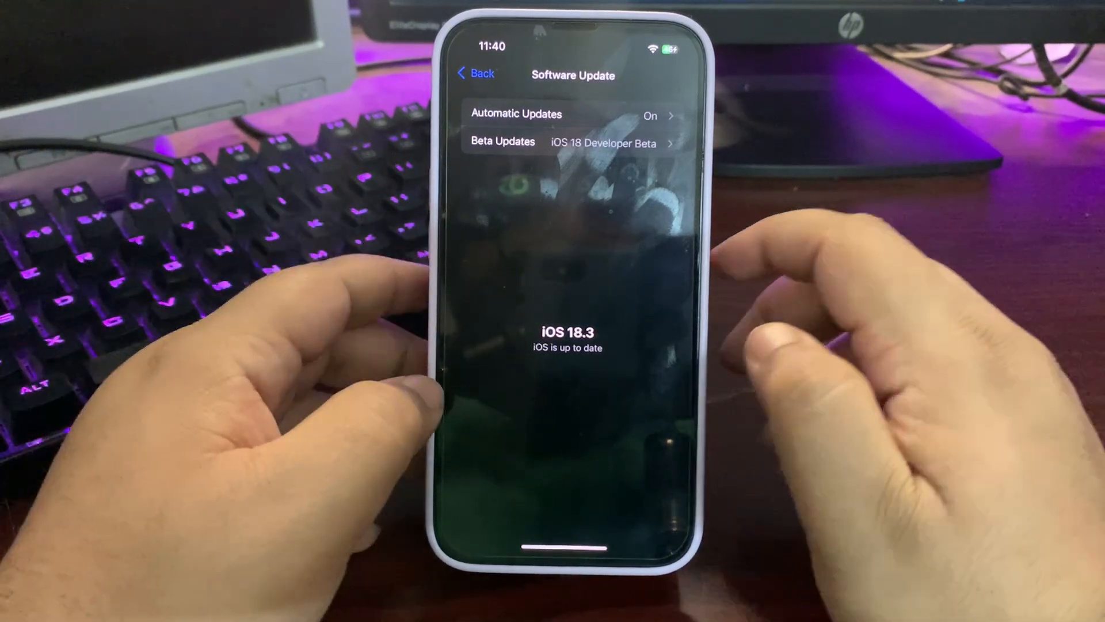
left_click(475, 73)
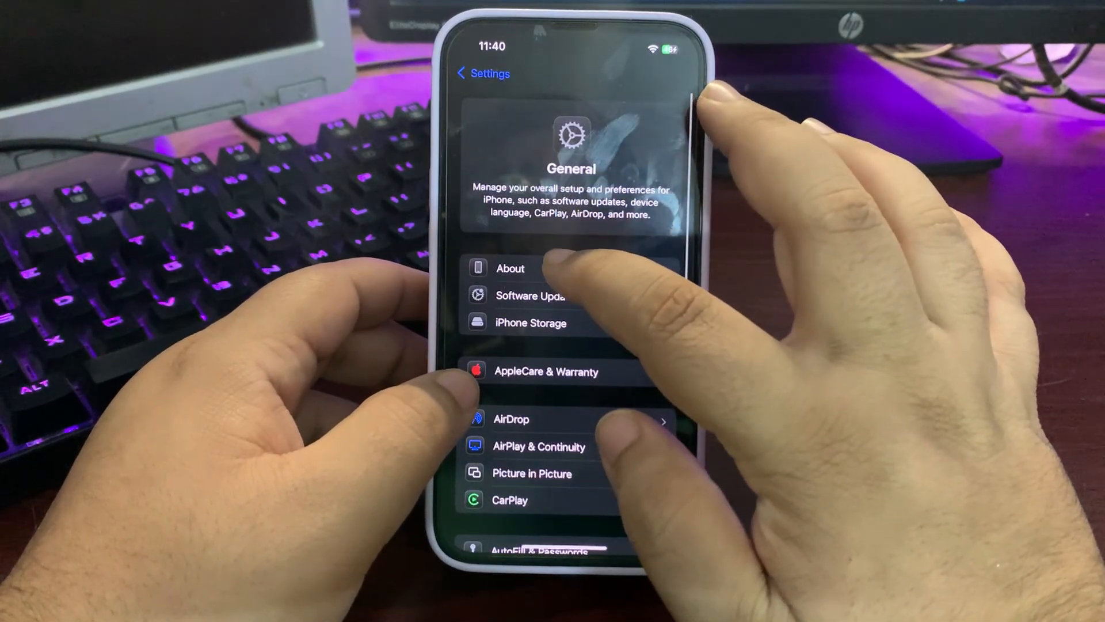
left_click(509, 267)
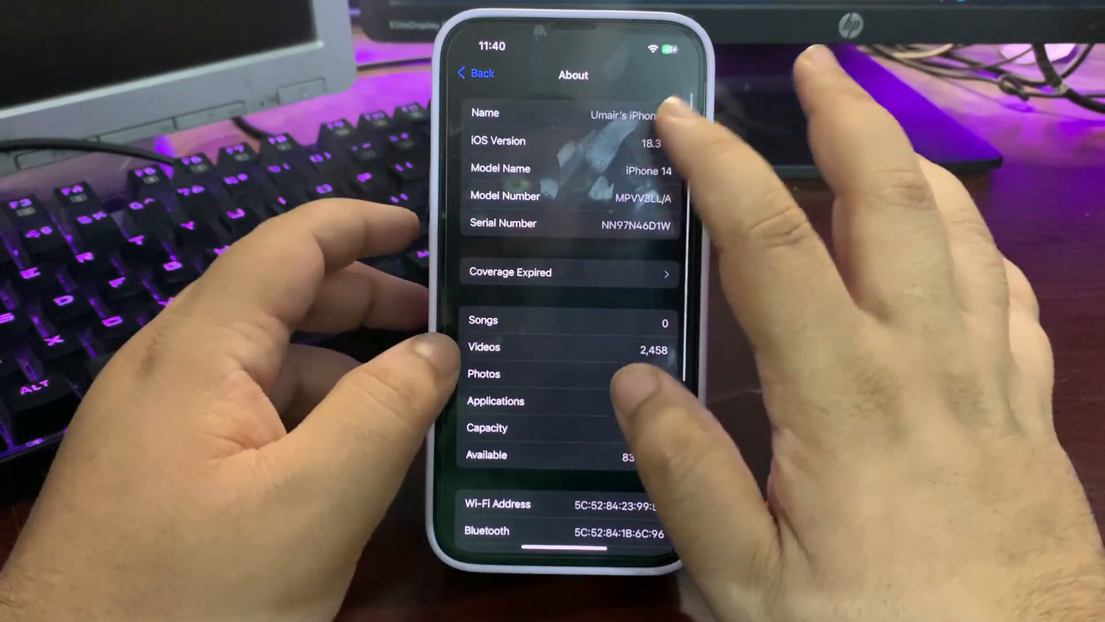
left_click(568, 141)
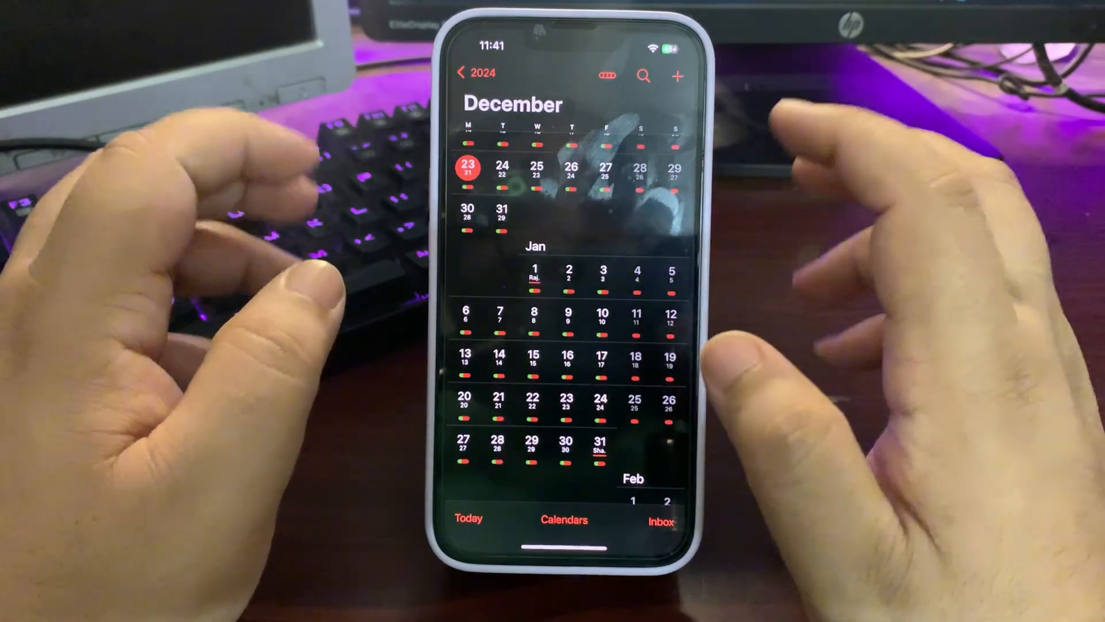
Scroll the Calendar forward from December 2024 into January and February 2025.
scroll("down", 3)
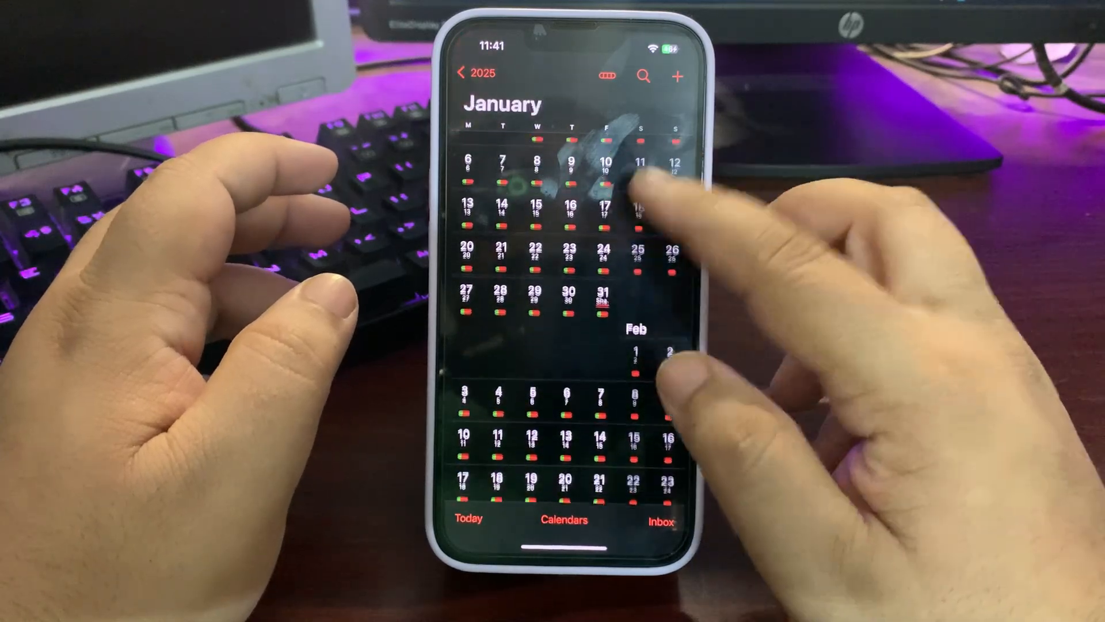
scroll("down", 3)
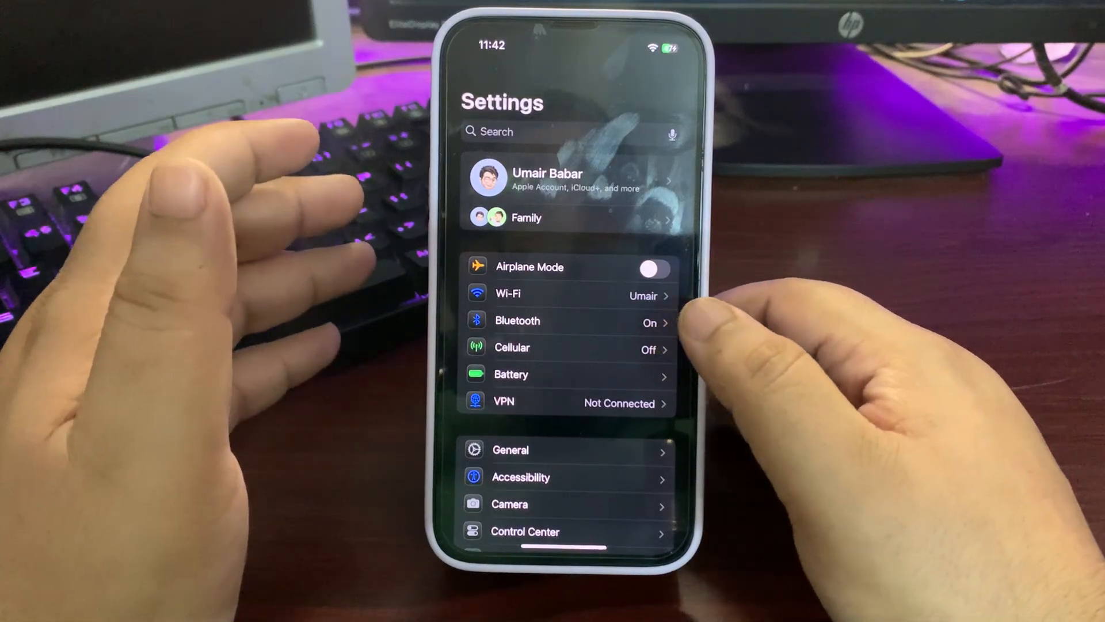
View last-10-days battery usage and Saturday's per-app screen and background activity.
left_click(511, 374)
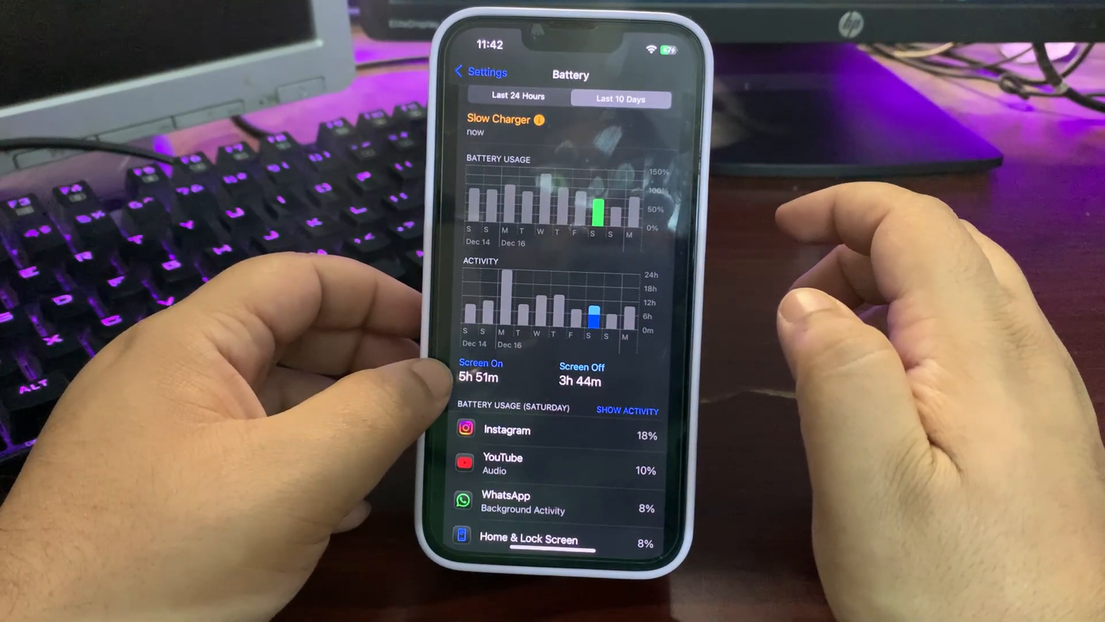
left_click(627, 410)
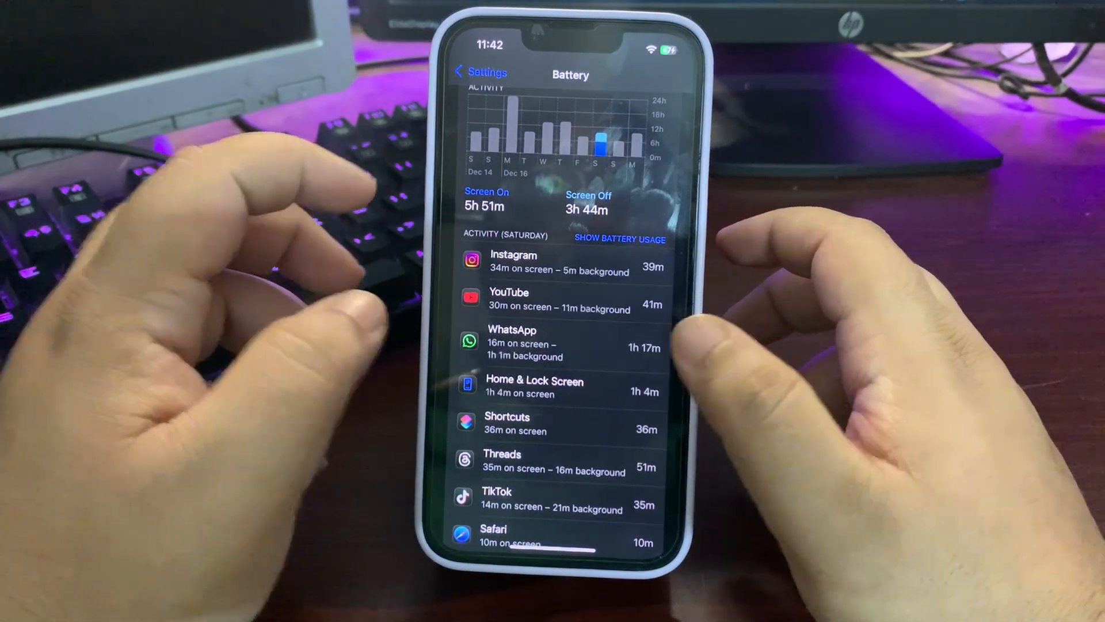
scroll("down", 3)
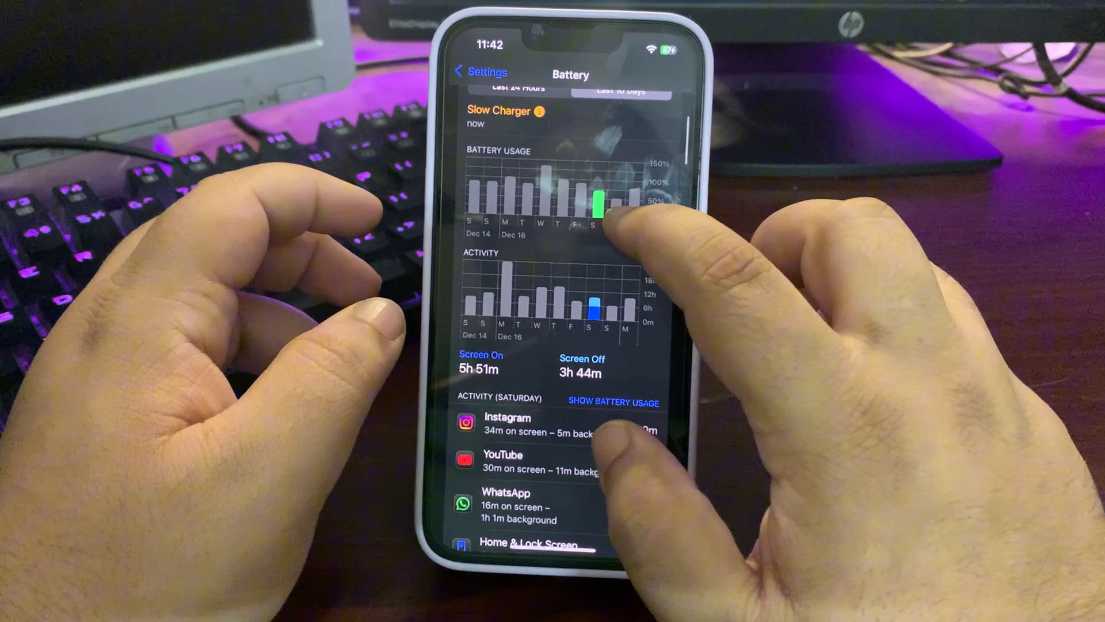
Review Sunday's and today's per-app battery activity from the usage chart.
left_click(602, 197)
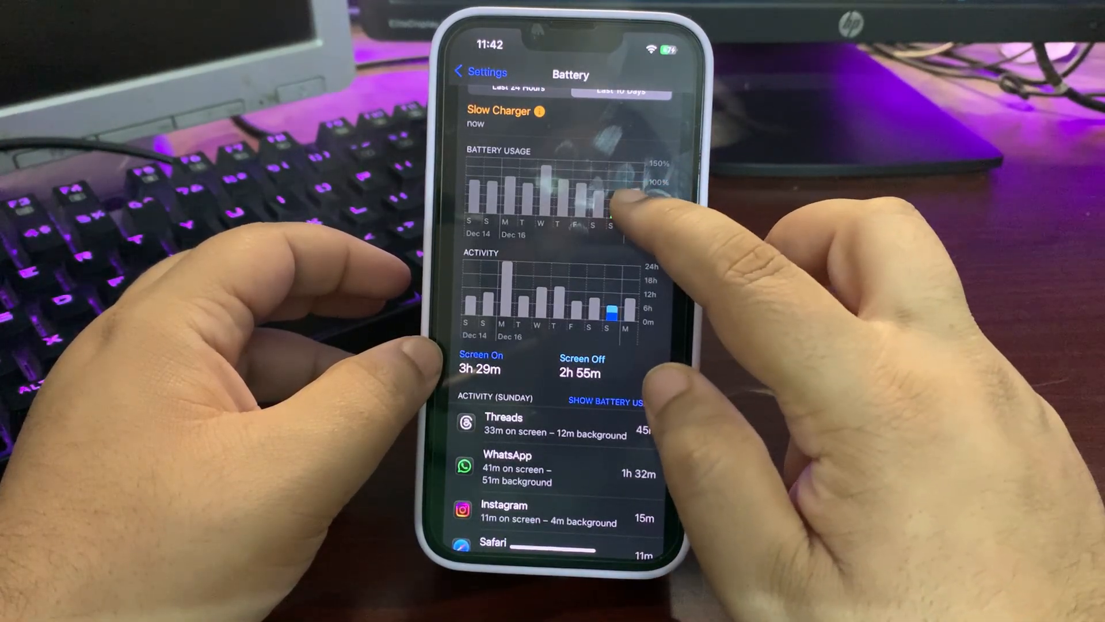
left_click(628, 191)
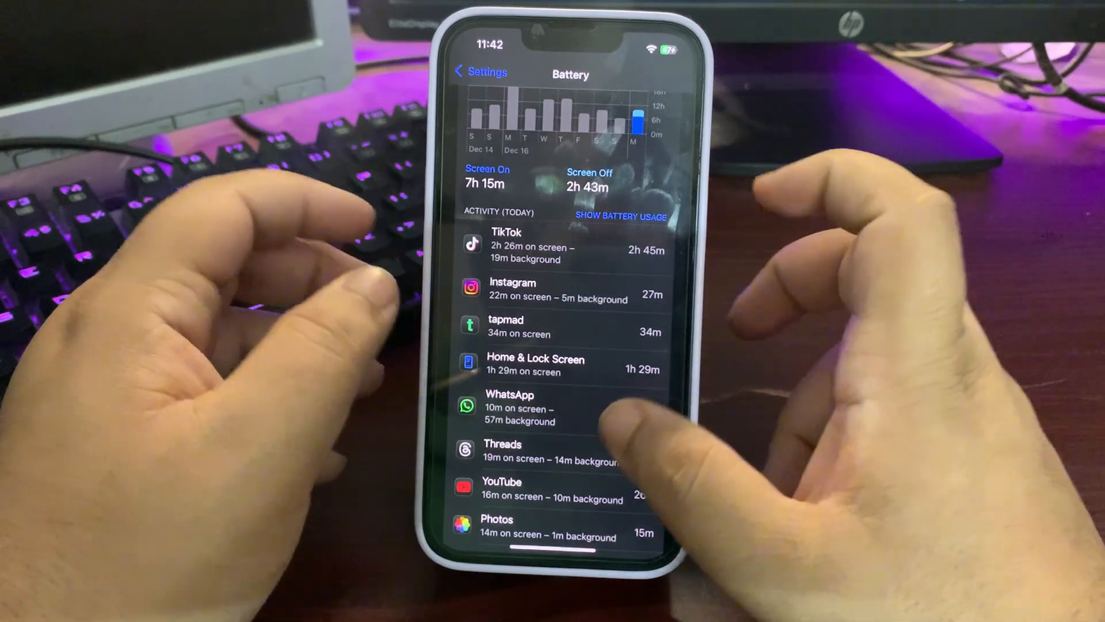
scroll("down", 3)
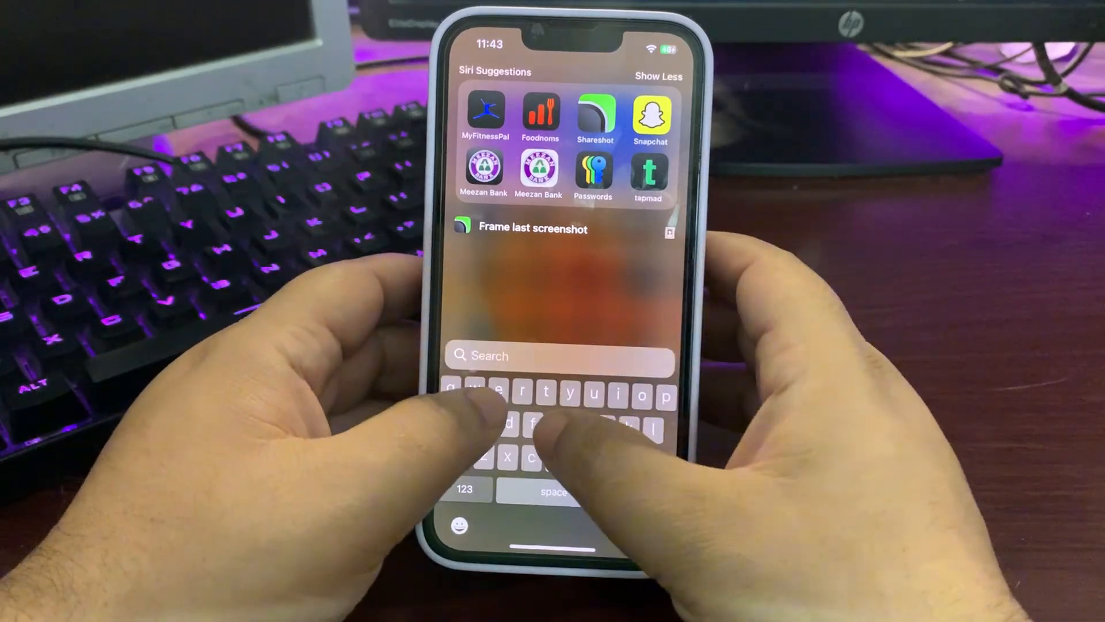
Open Geekbench 6 CPU history and compare 2364 single-core and 5907 multi-core scores with other iPhones.
type("gee")
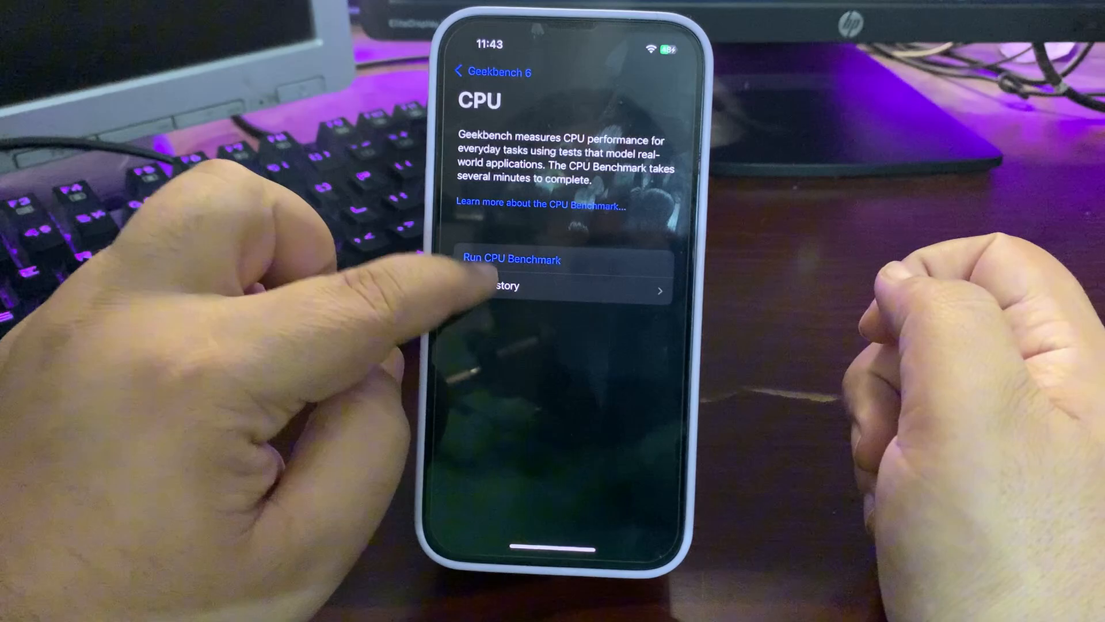
left_click(512, 259)
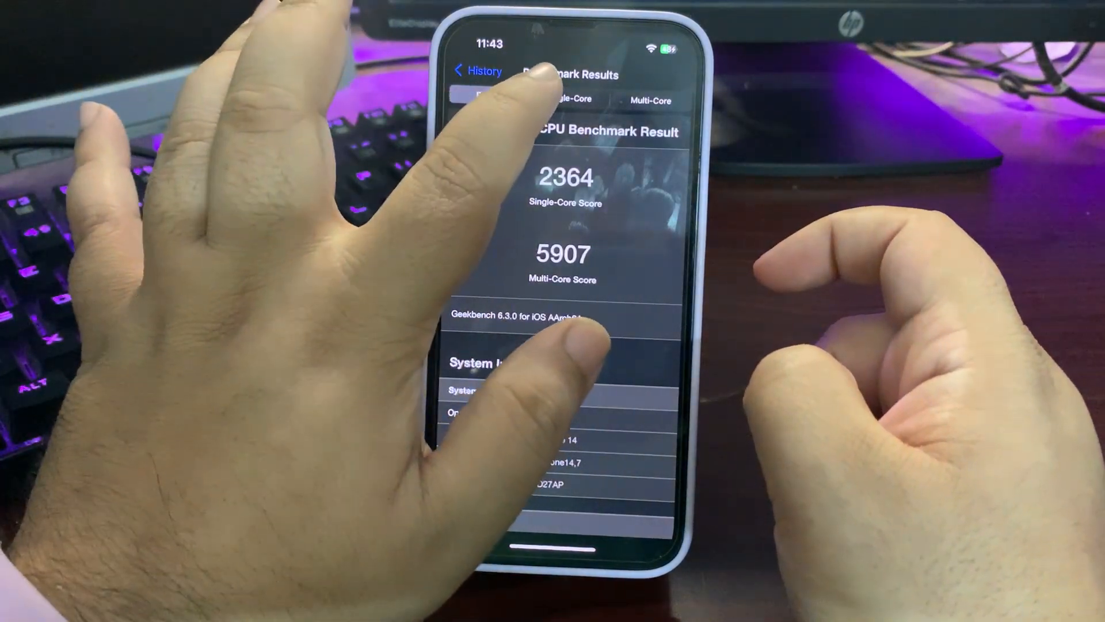
left_click(569, 99)
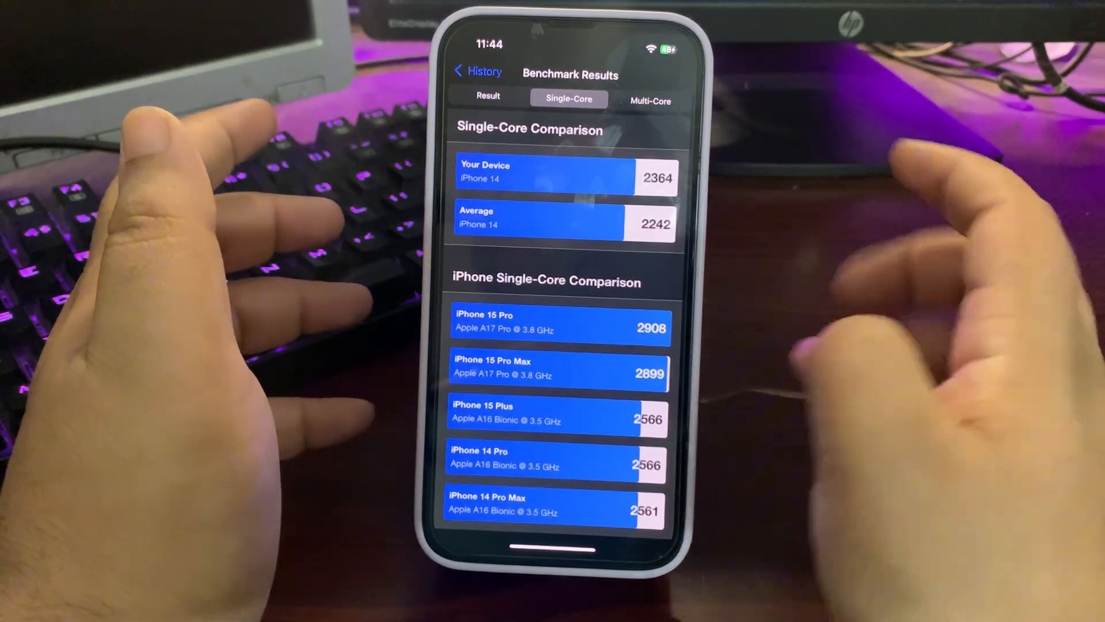
left_click(649, 100)
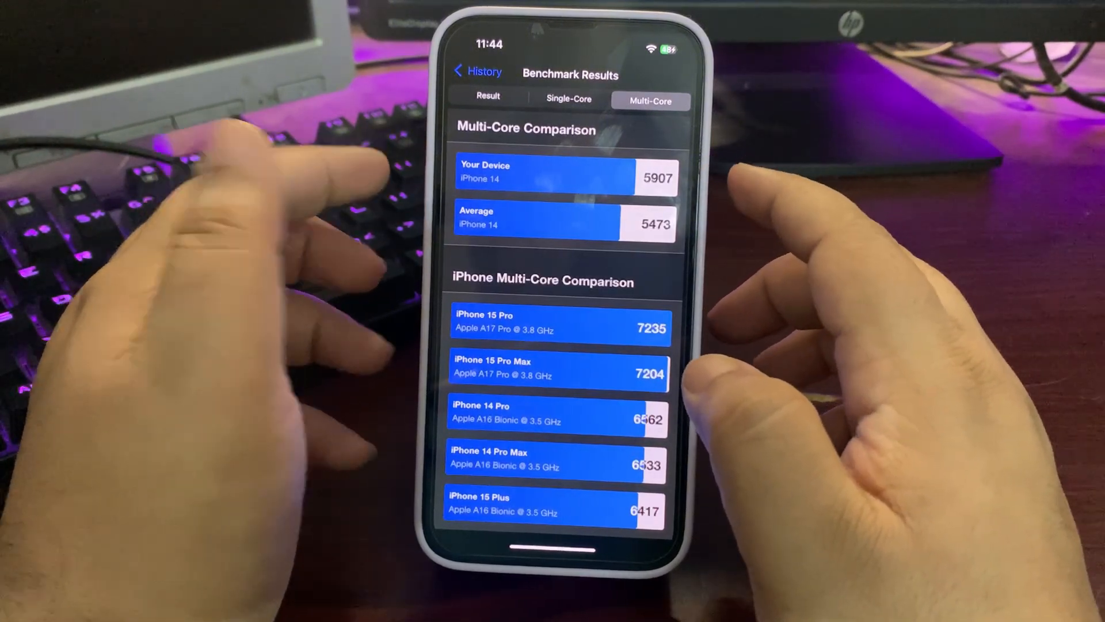
left_click(478, 72)
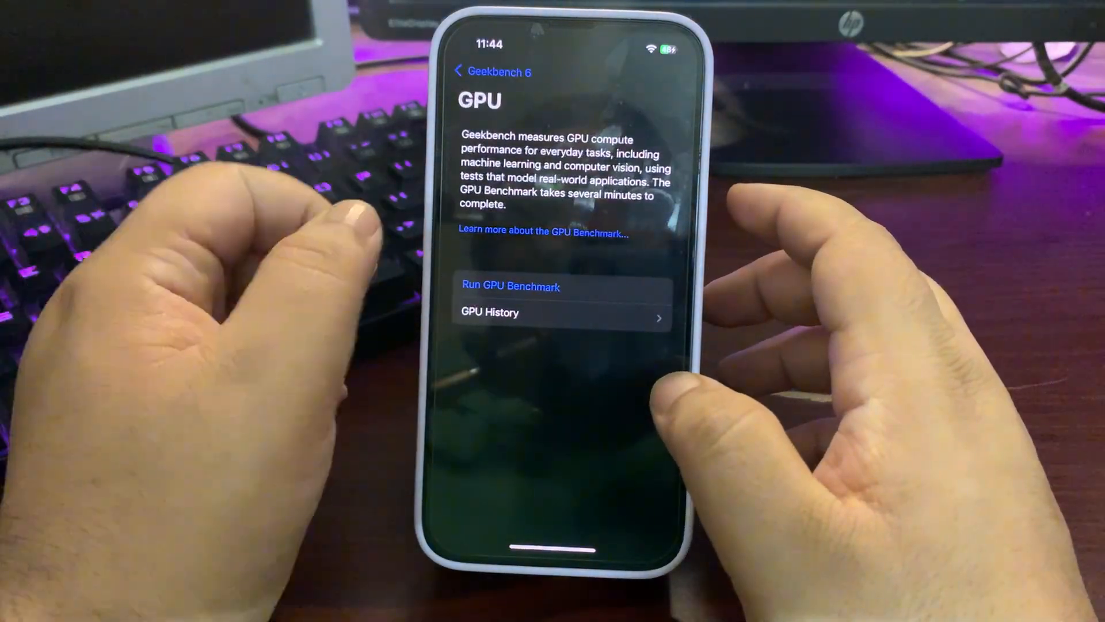
Open the saved GPU result and compare the 21443 Metal score against the iPhone 14 average of 20213.
left_click(561, 312)
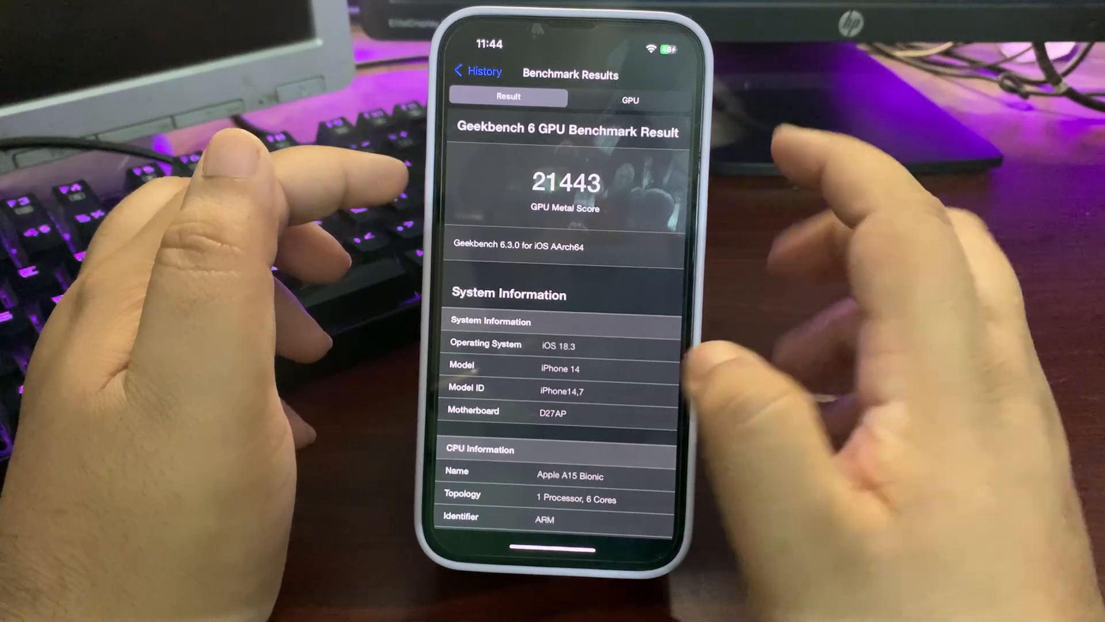
left_click(630, 97)
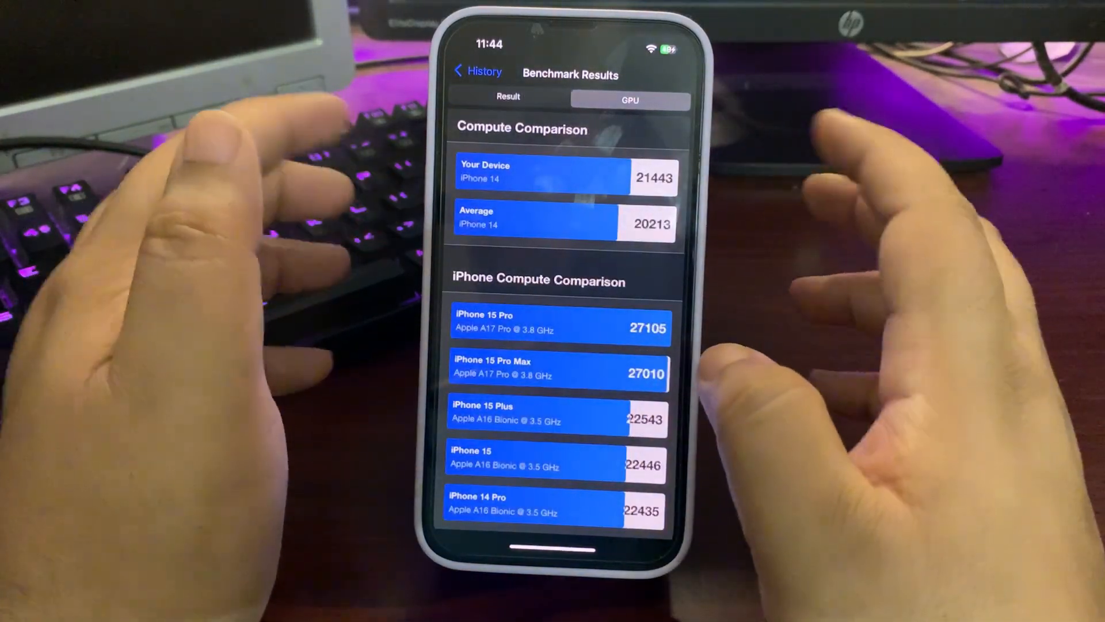